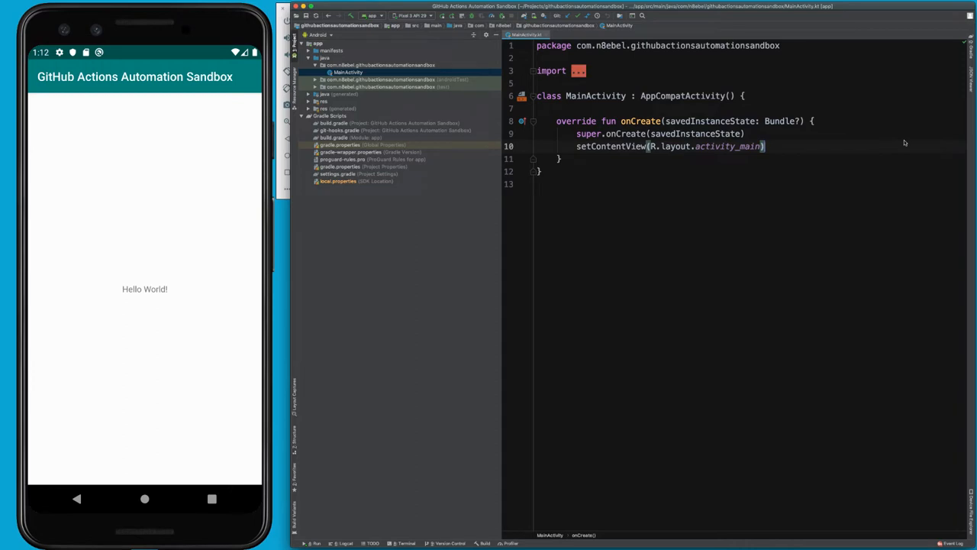
Open the Logcat panel showing the emulator's log output below the code editor.
click(344, 543)
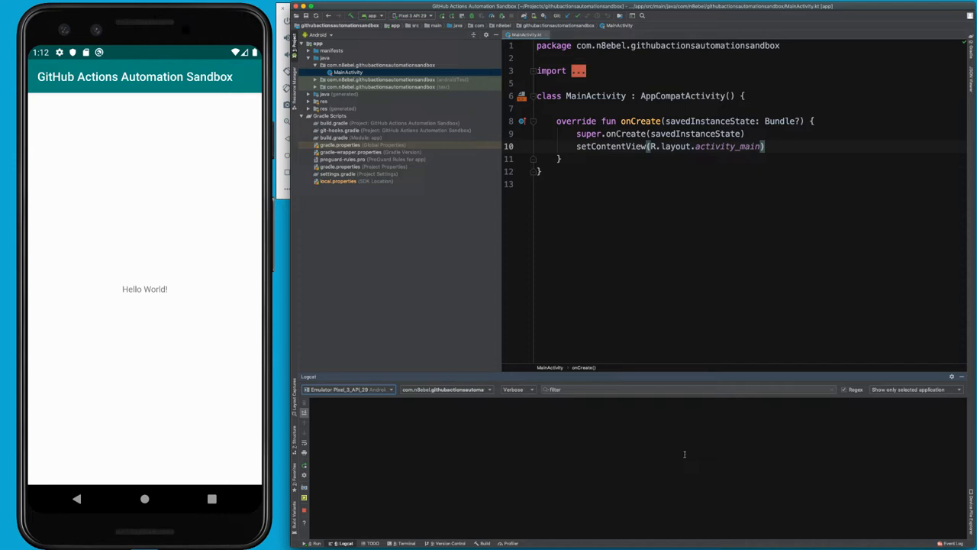
mouse_move(310, 473)
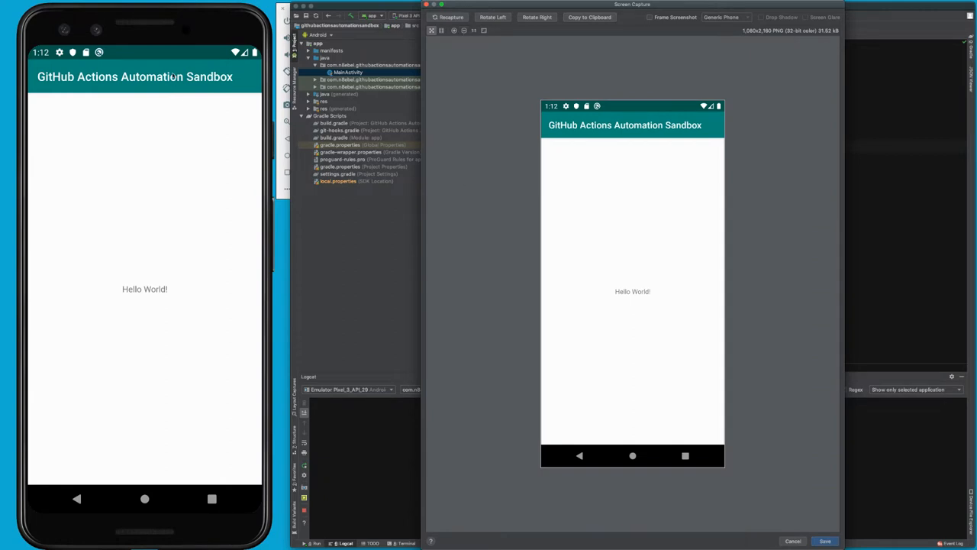
mouse_move(98, 148)
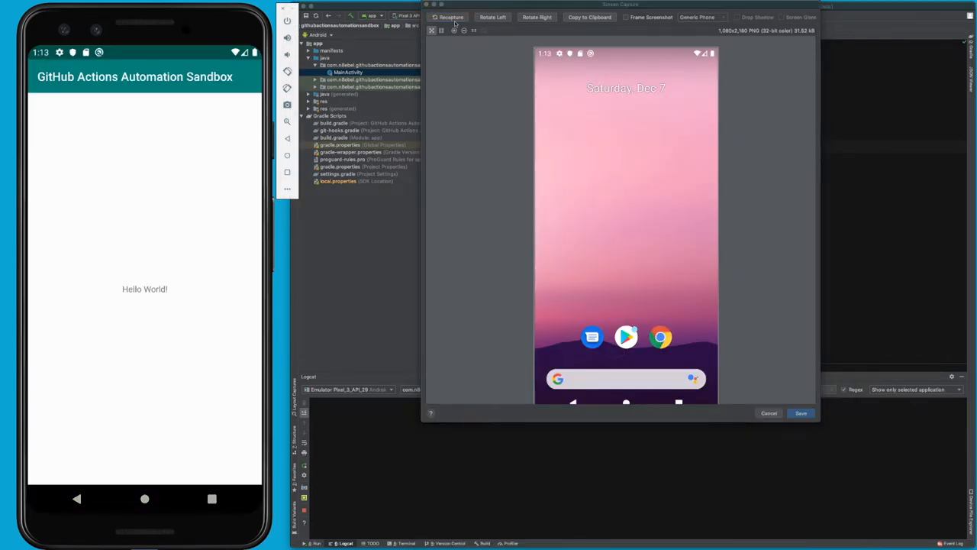
Recapture the emulator screenshot of the Hello World app.
click(451, 16)
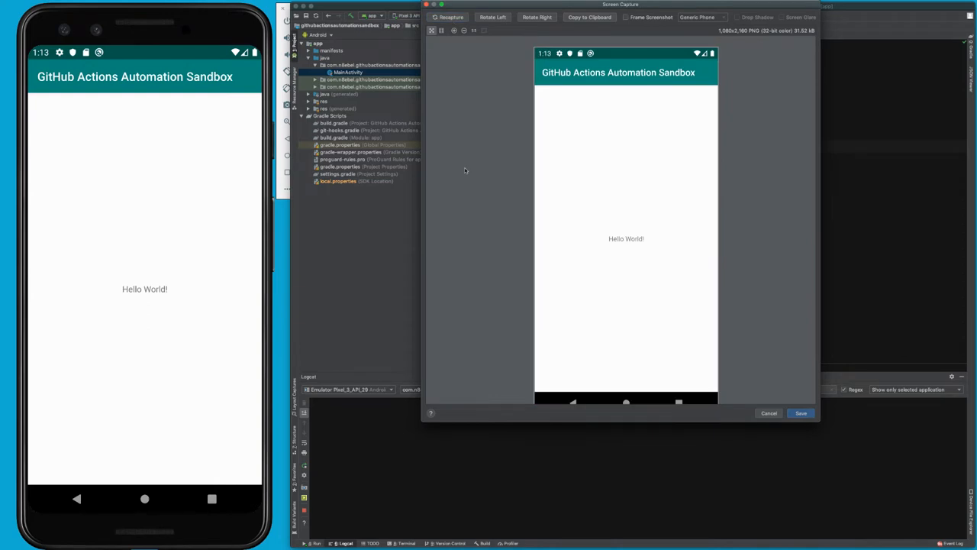
mouse_move(467, 171)
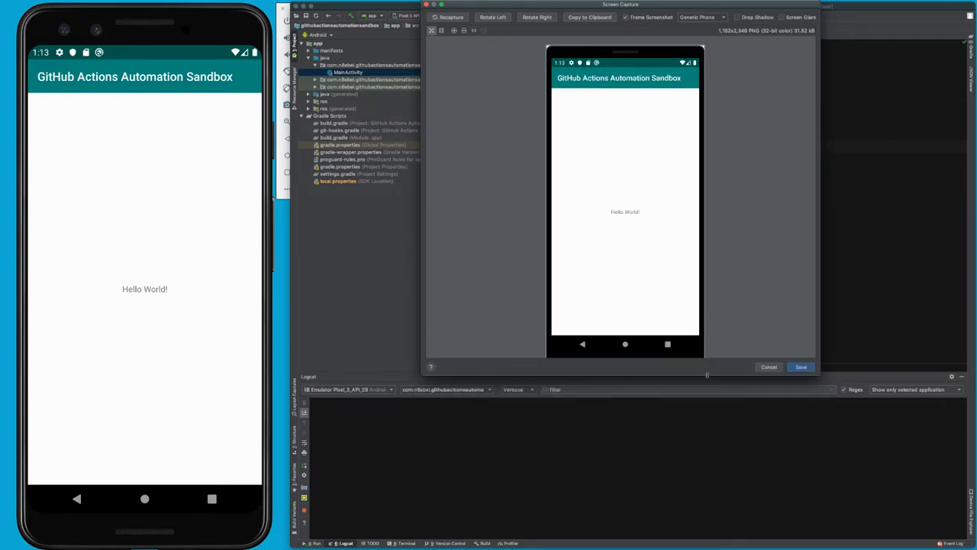
Zoom the screenshot preview out and keep Generic Phone as the device frame.
click(463, 31)
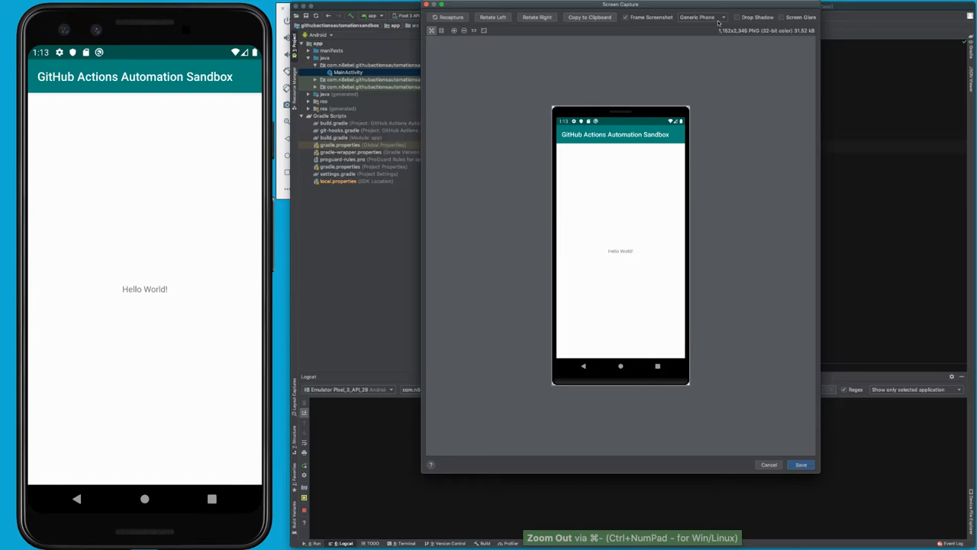
click(720, 16)
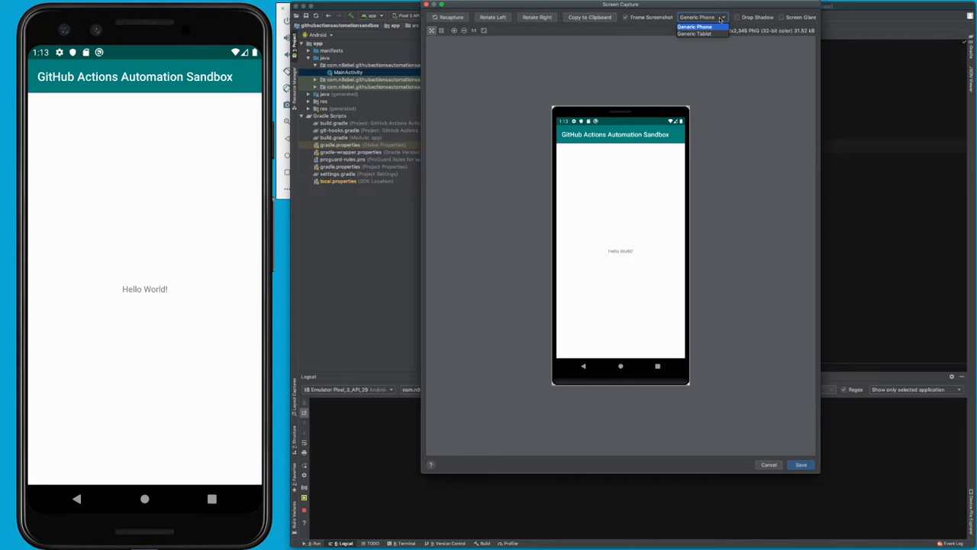
click(721, 17)
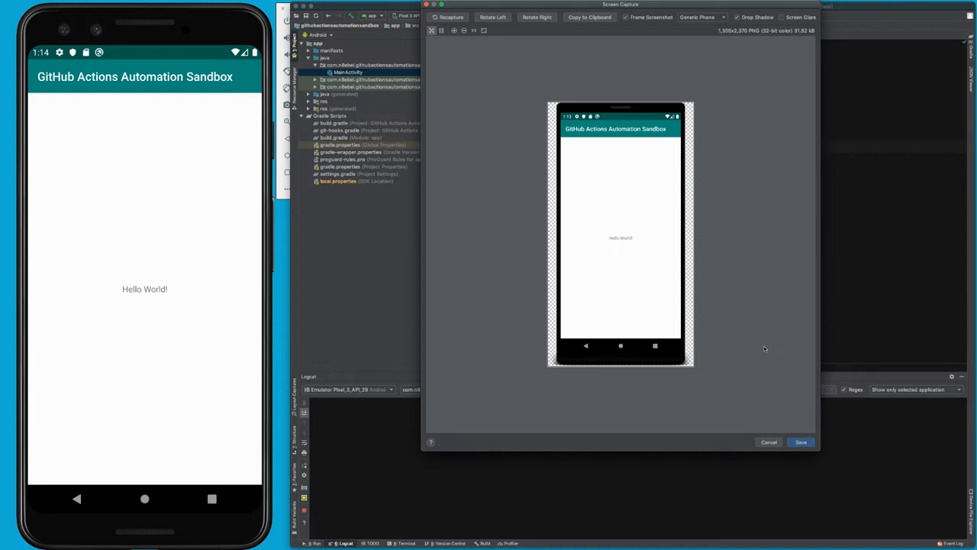
mouse_move(806, 116)
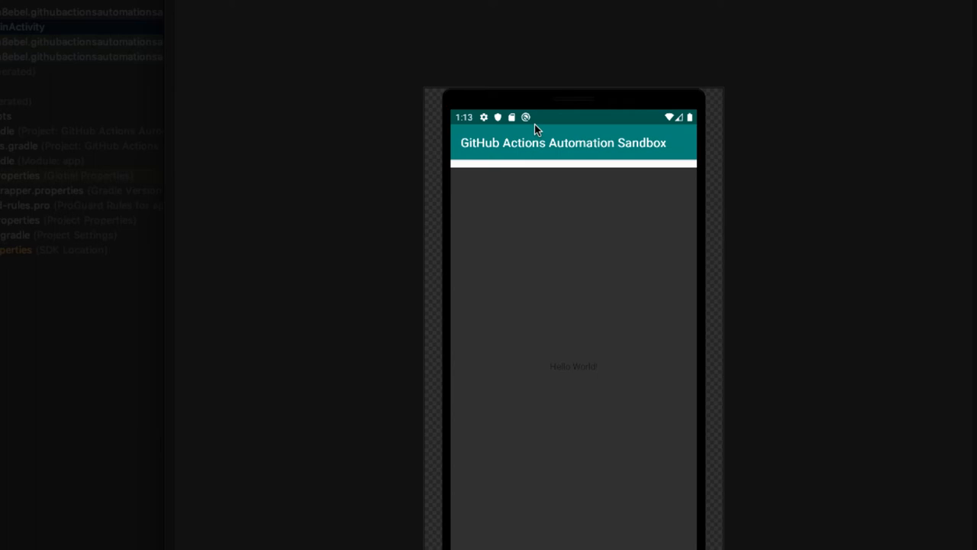
mouse_move(542, 249)
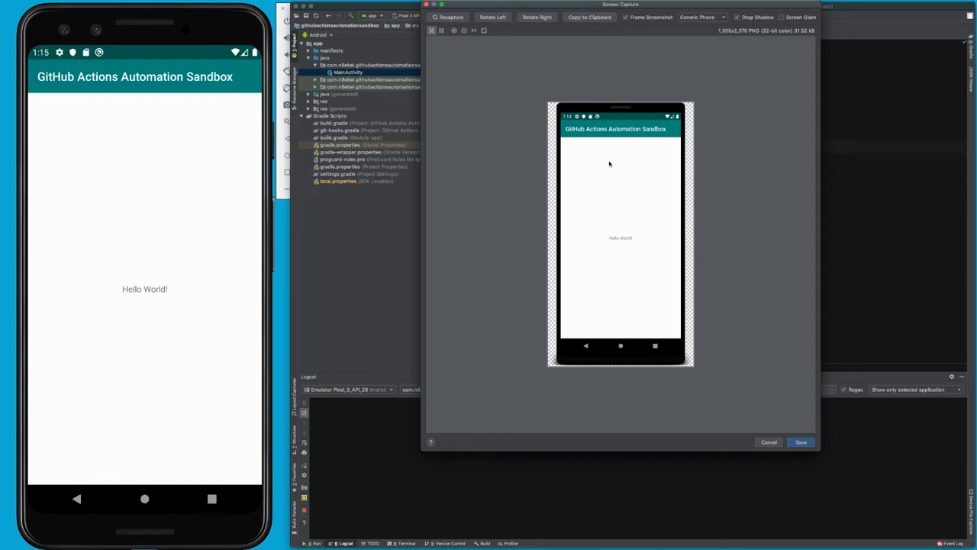
mouse_move(612, 167)
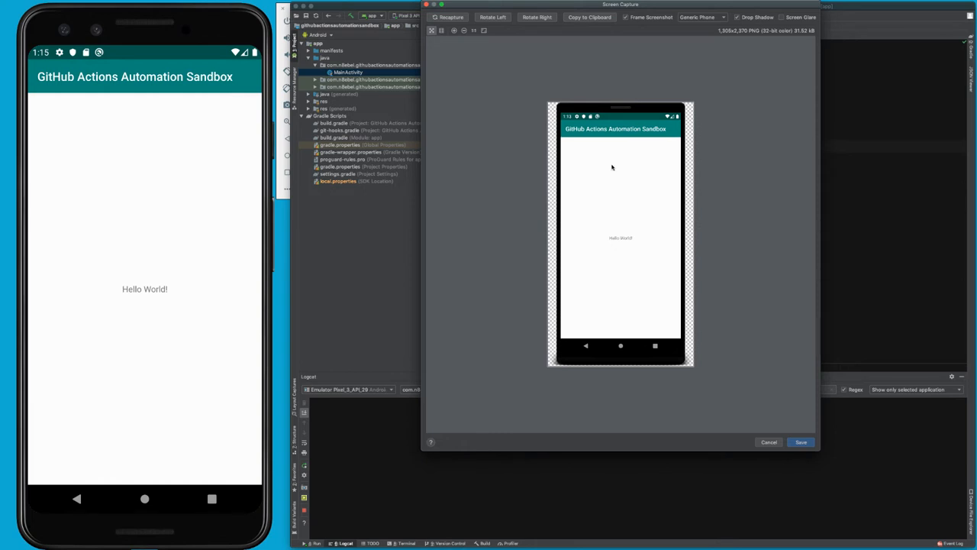
mouse_move(204, 171)
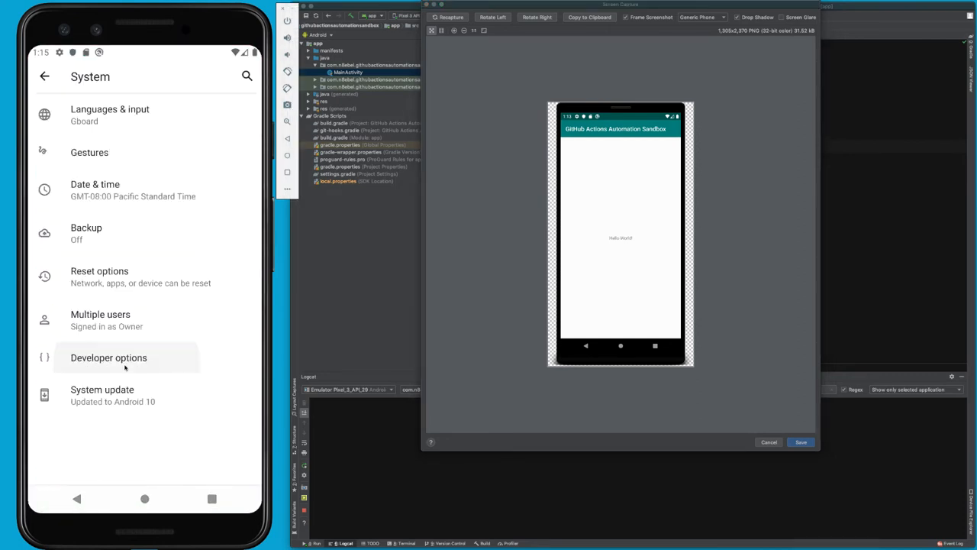
In Developer options' System UI demo mode, enable demo mode and turn on Show demo mode.
click(108, 357)
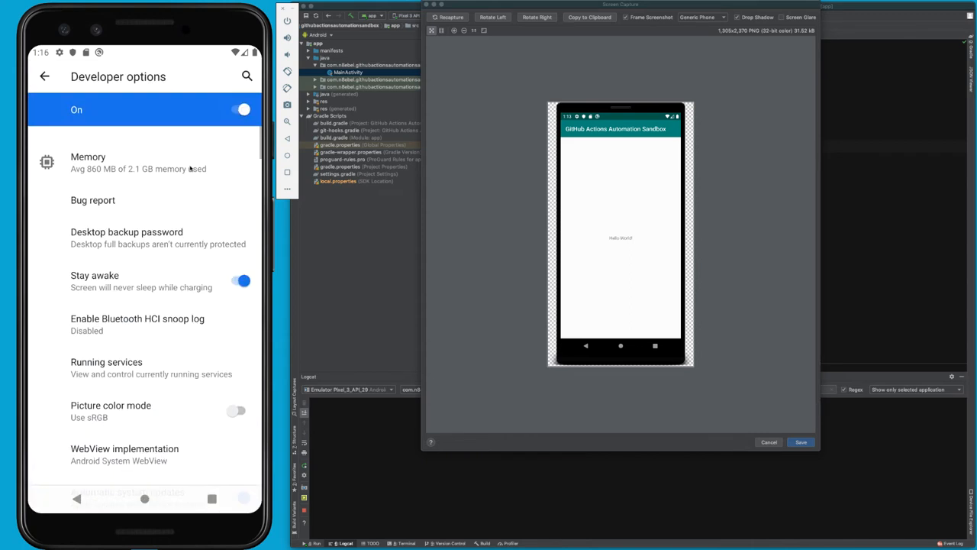
scroll(down, 3)
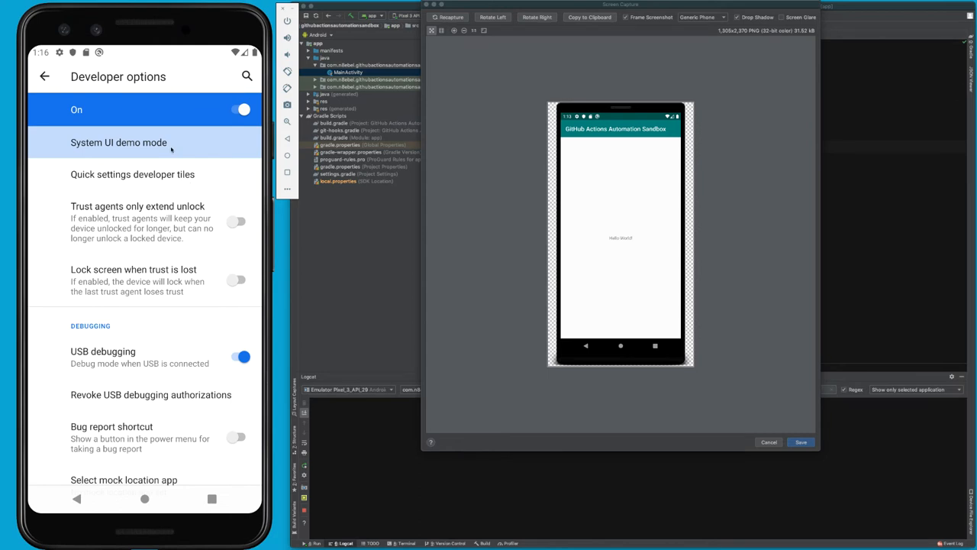
click(118, 142)
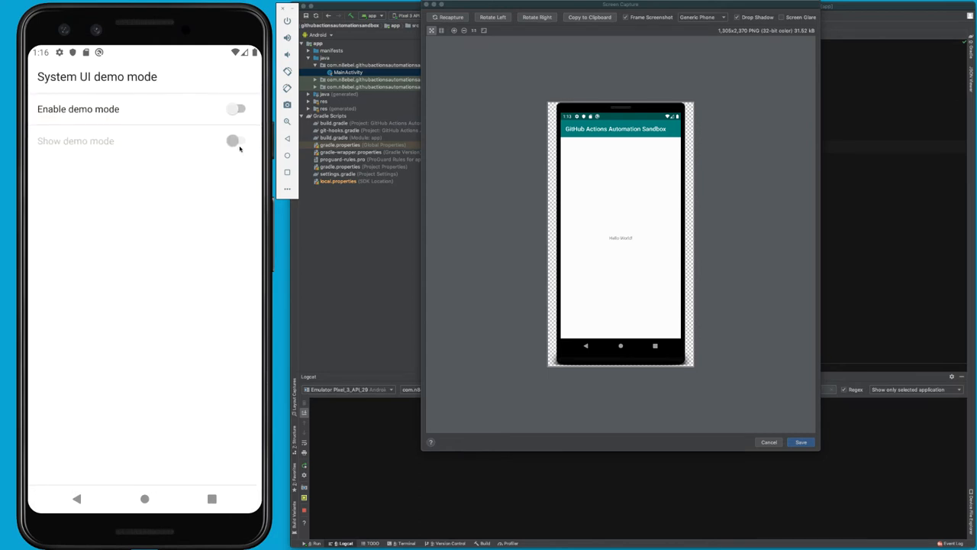
click(236, 108)
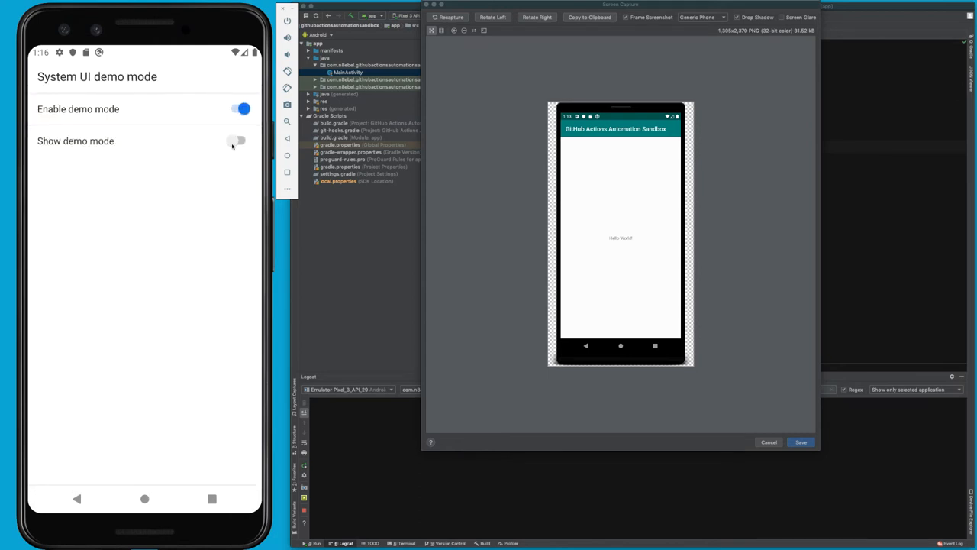
click(241, 141)
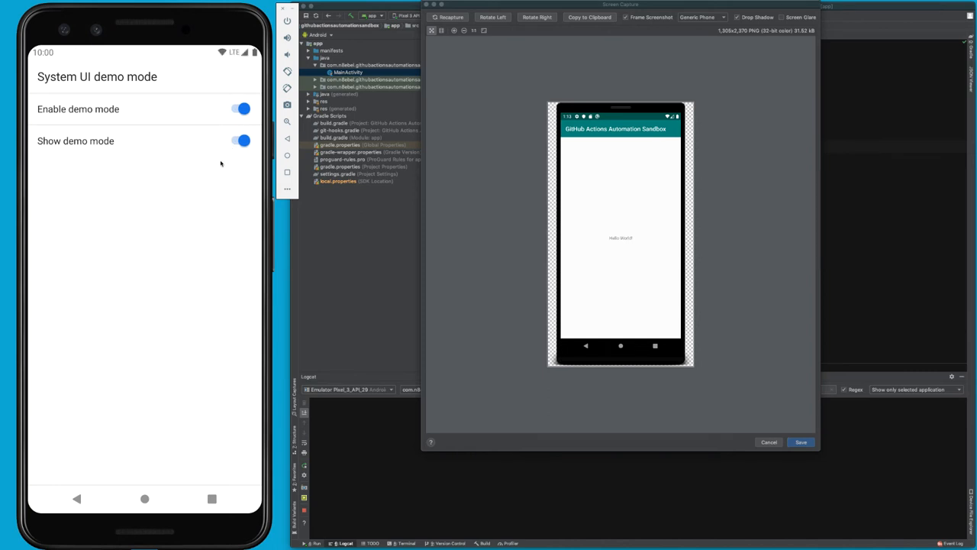
mouse_move(83, 60)
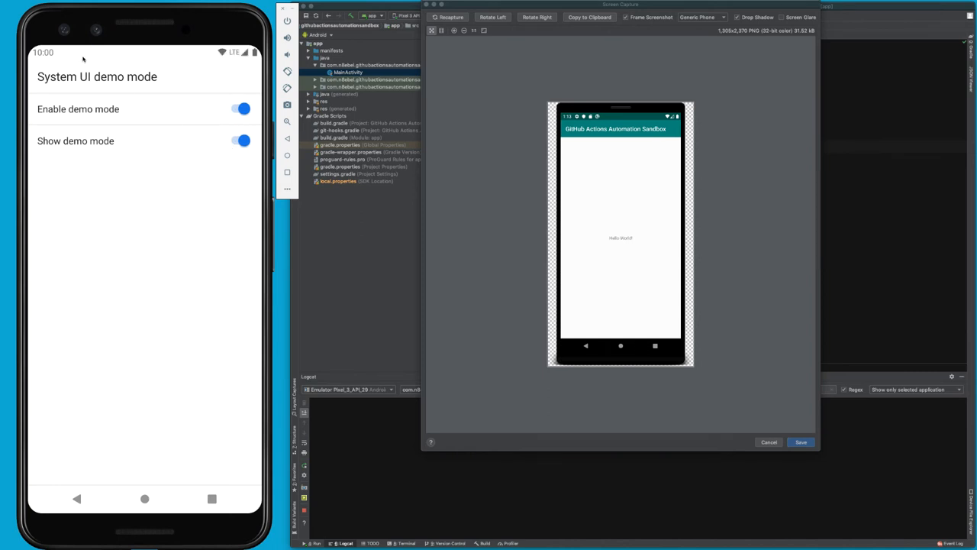
mouse_move(165, 198)
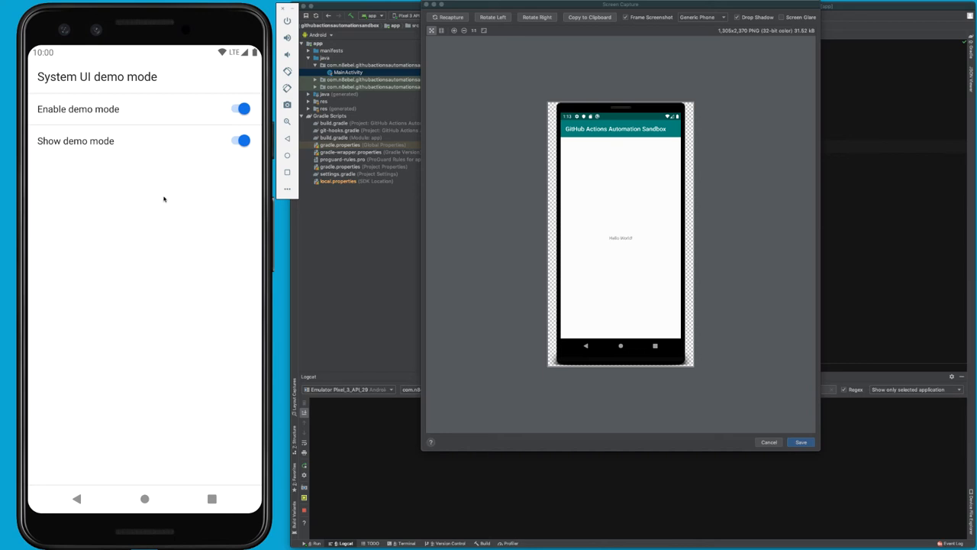
mouse_move(161, 210)
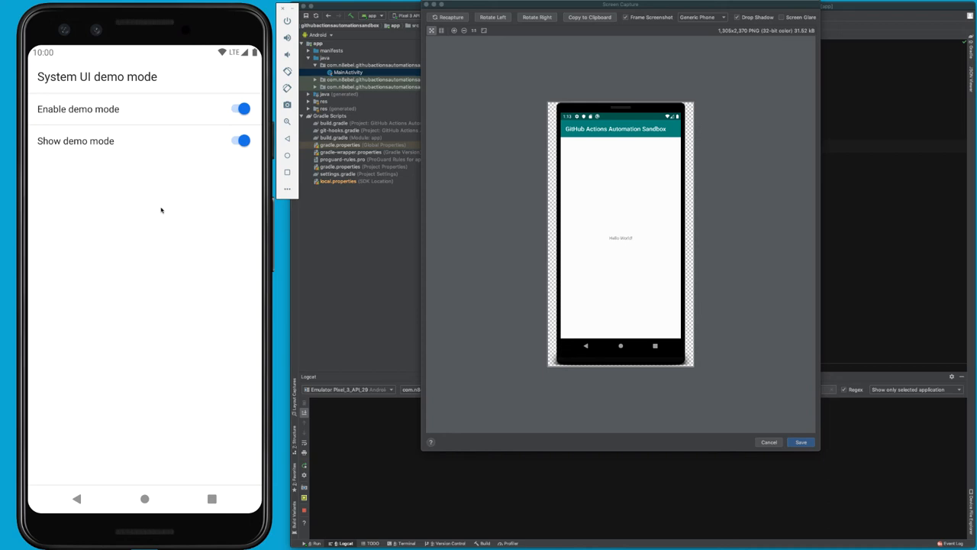
mouse_move(157, 209)
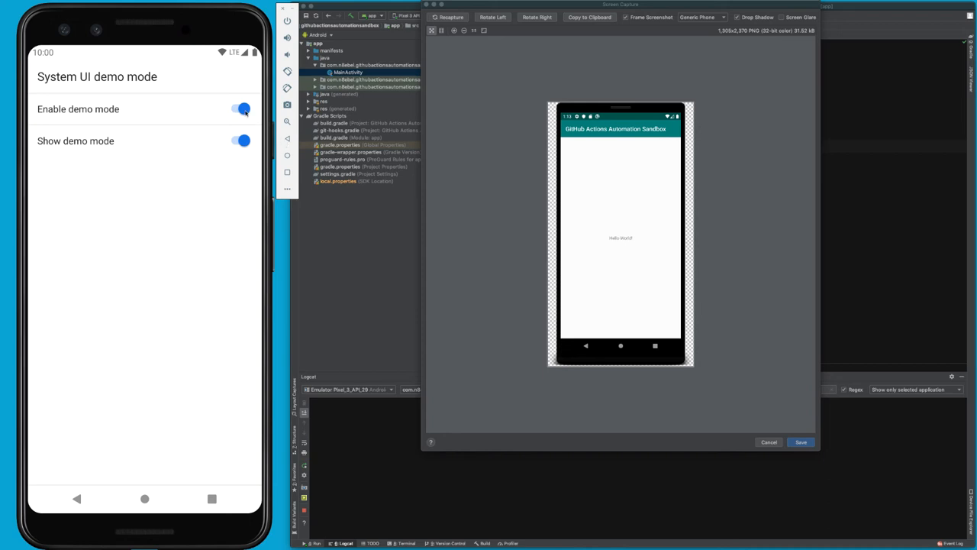
Toggle demo mode off and back on, then show the demo-mode status bar again.
click(237, 109)
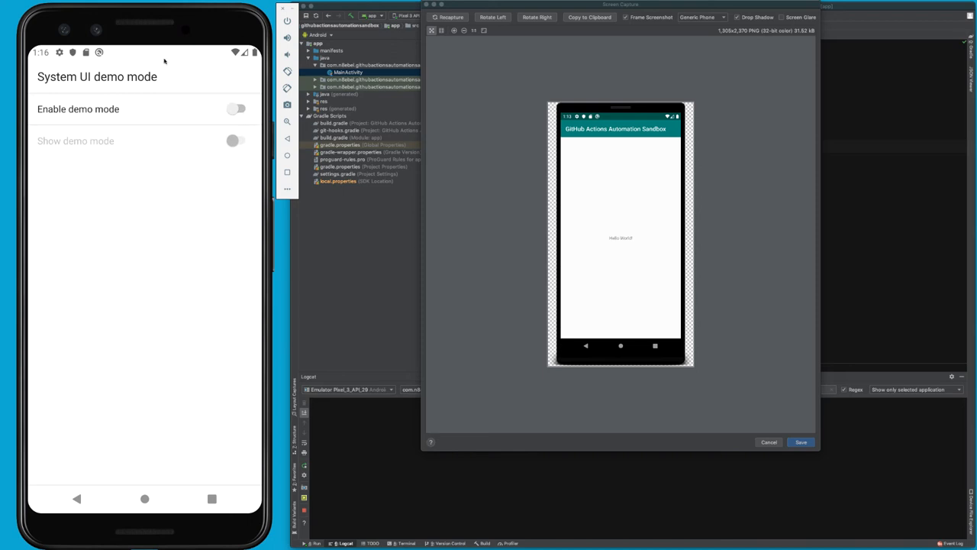
mouse_move(204, 103)
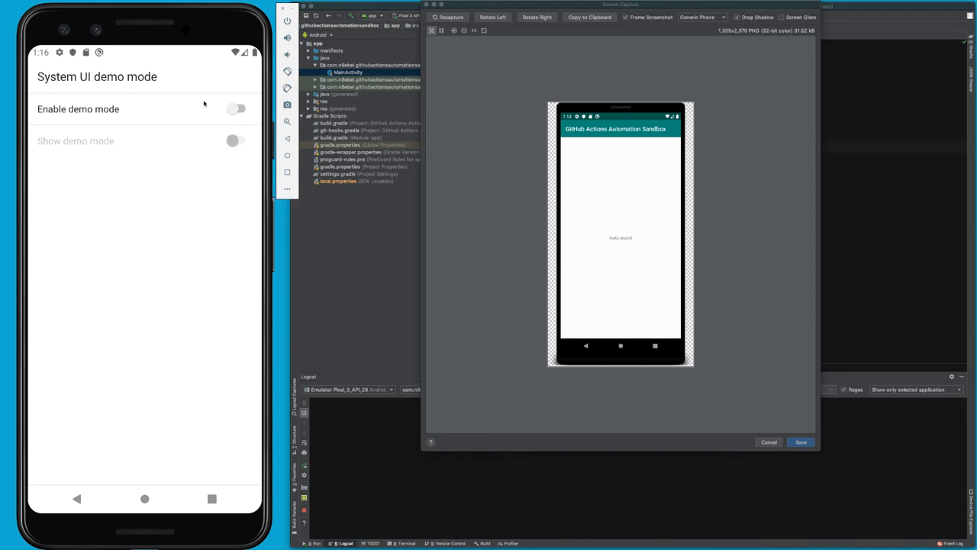
click(242, 108)
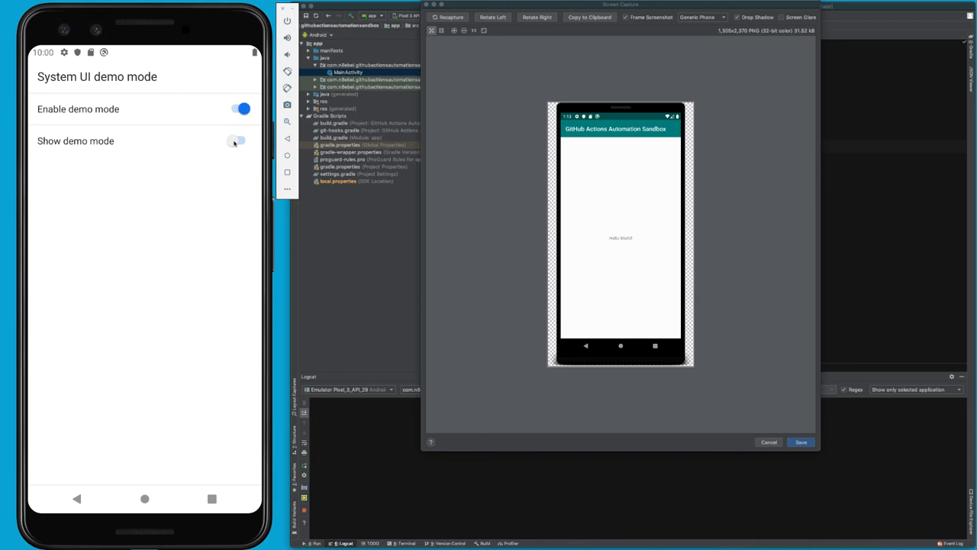
click(237, 140)
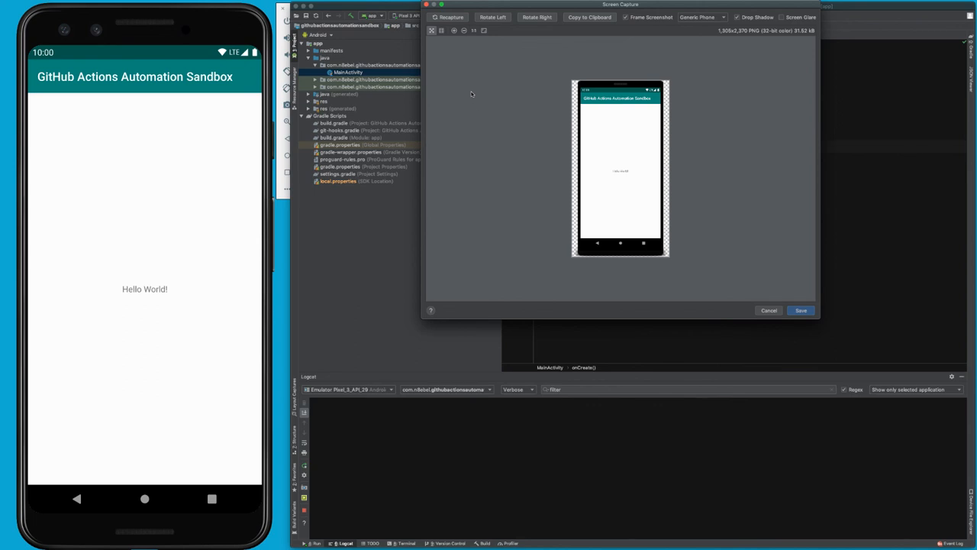
mouse_move(854, 308)
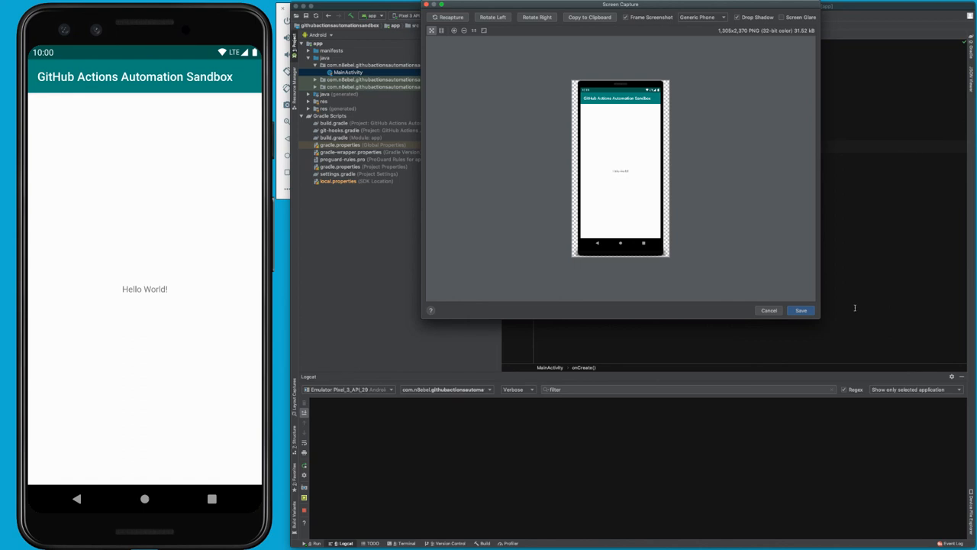